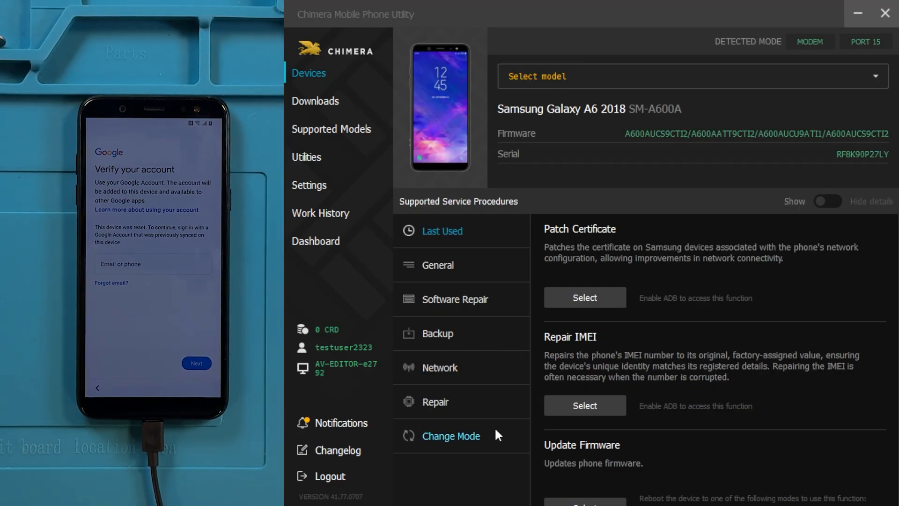
Launch the Reset FRP Lock procedure on the Galaxy A6 2018
scroll("down", 3)
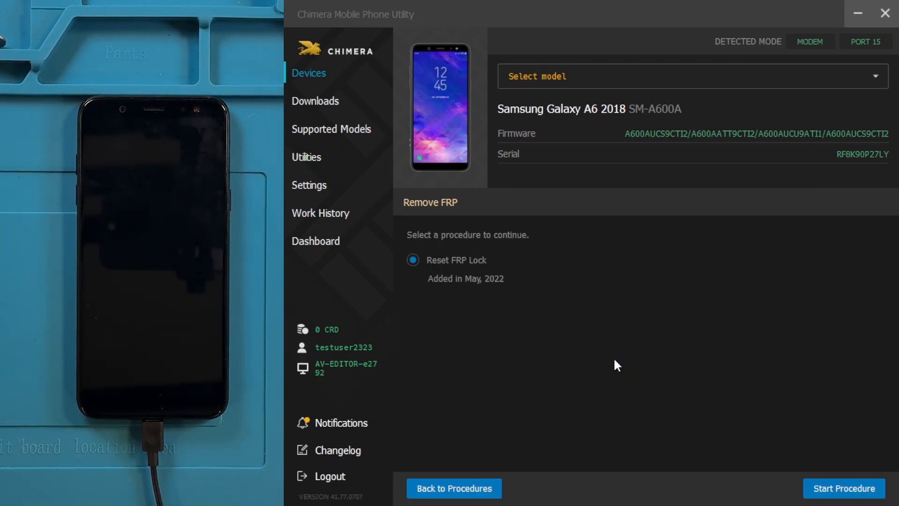
mouse_move(843, 488)
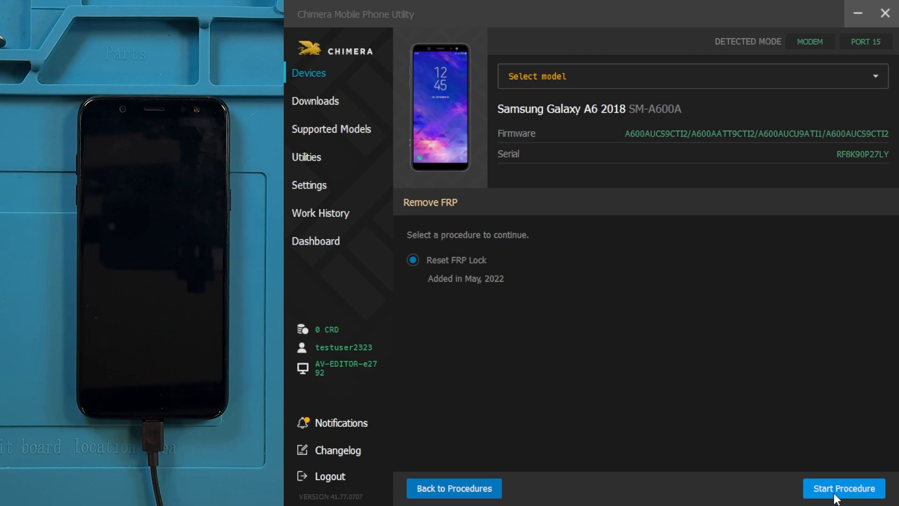
left_click(843, 488)
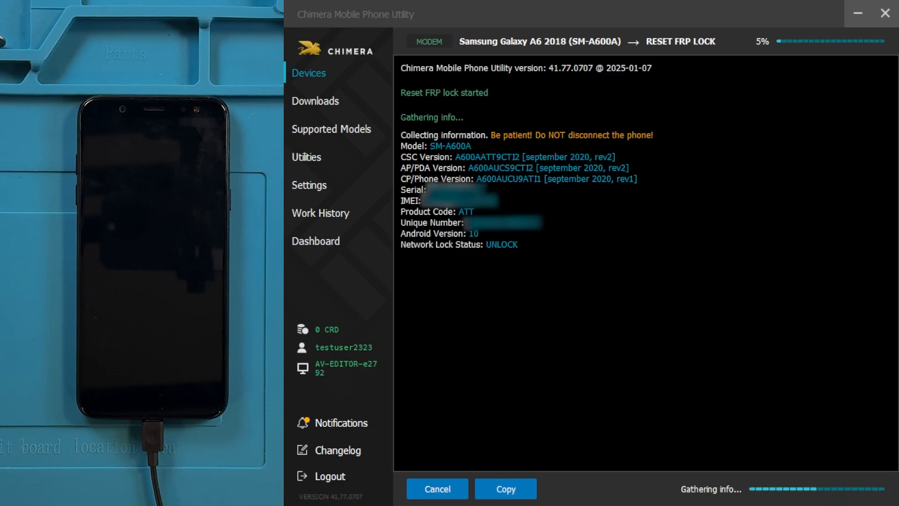